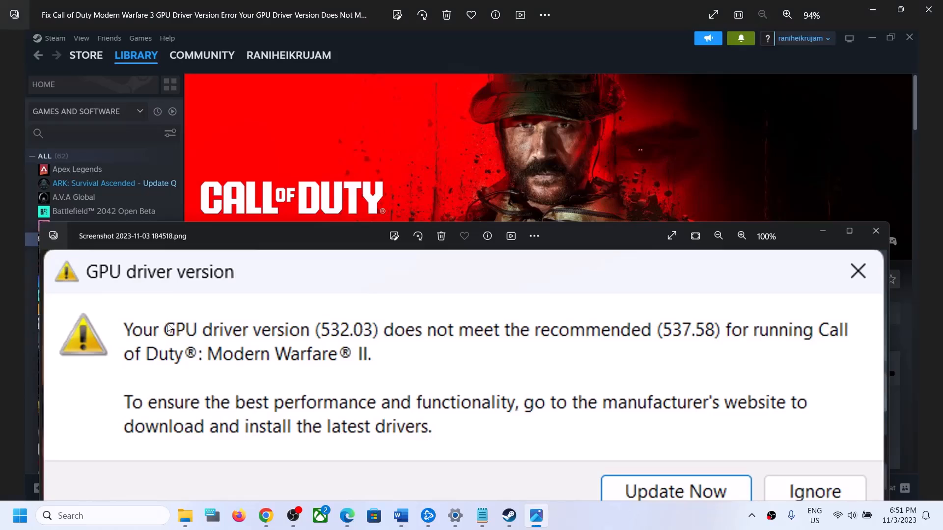
mouse_move(464, 345)
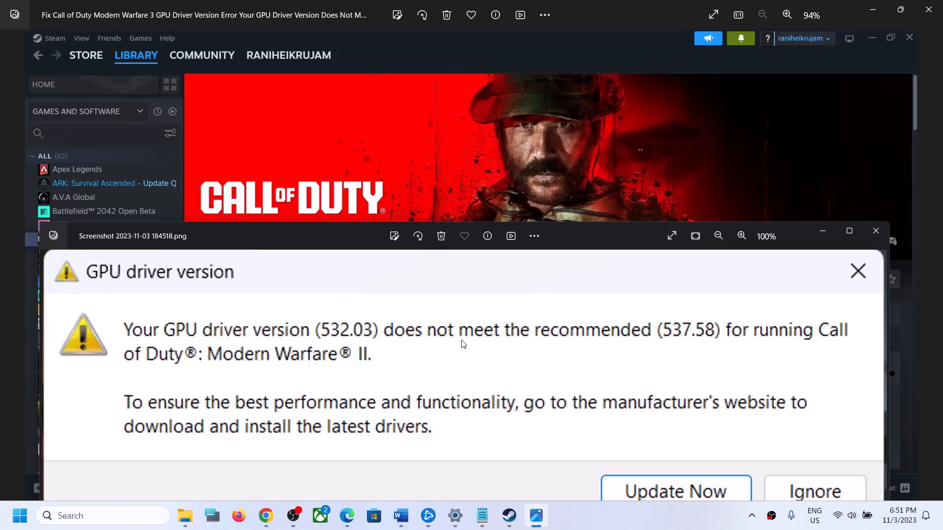
mouse_move(705, 337)
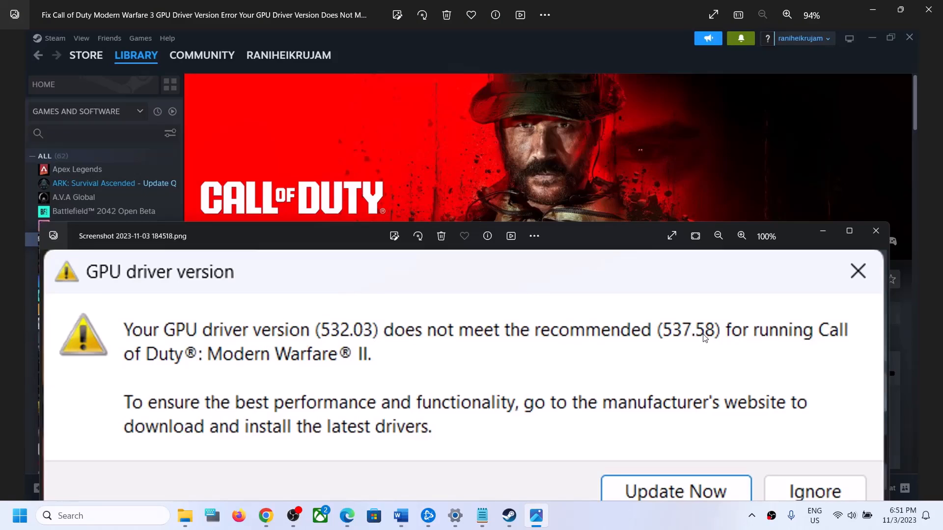
mouse_move(365, 323)
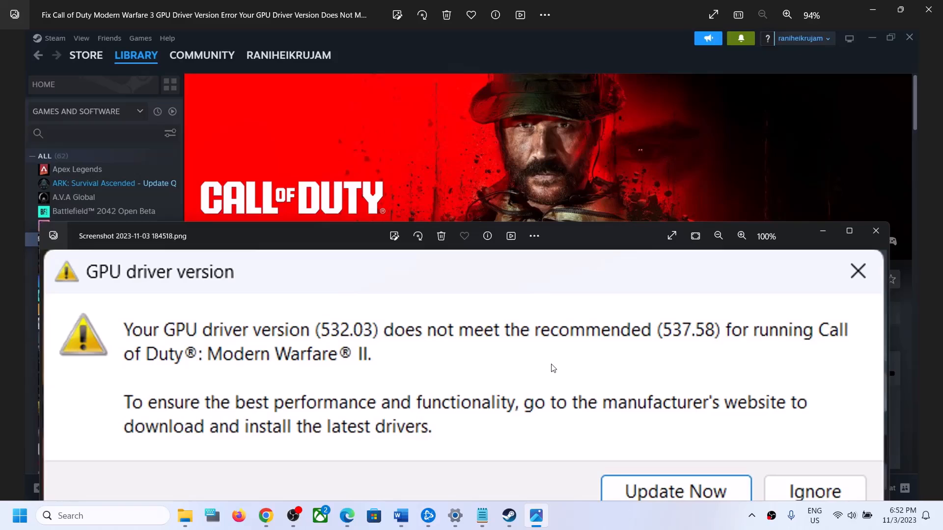
Step: Close the error screenshot to reveal Steam's Call of Duty library page
left_click(858, 271)
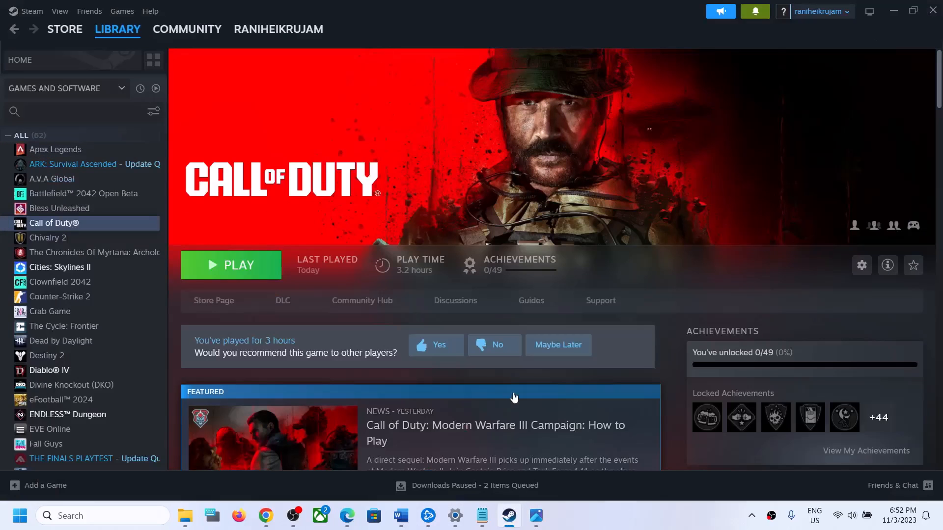
mouse_move(453, 213)
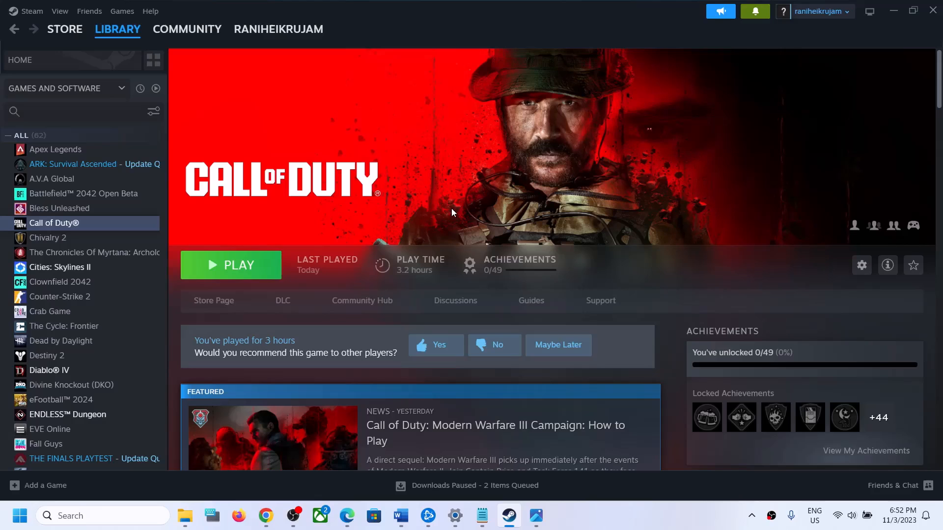
mouse_move(666, 528)
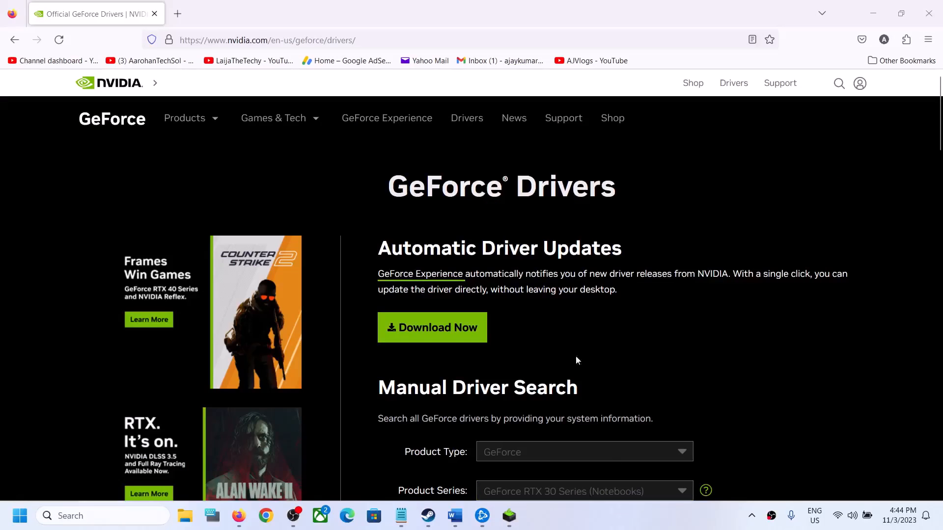
Step: Choose GeForce RTX 30 Series (Notebooks), RTX 3050 Laptop GPU and Windows 11 in Manual Driver Search
scroll("down", 3)
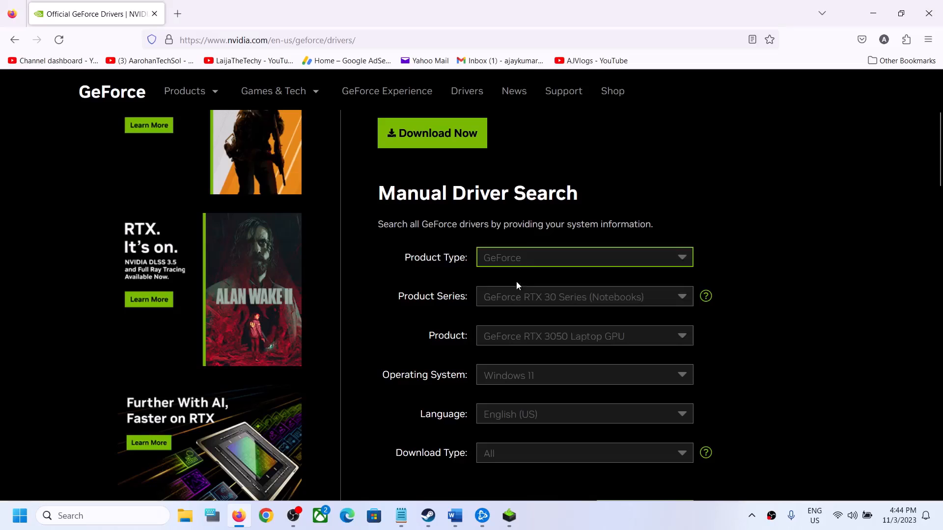
left_click(585, 296)
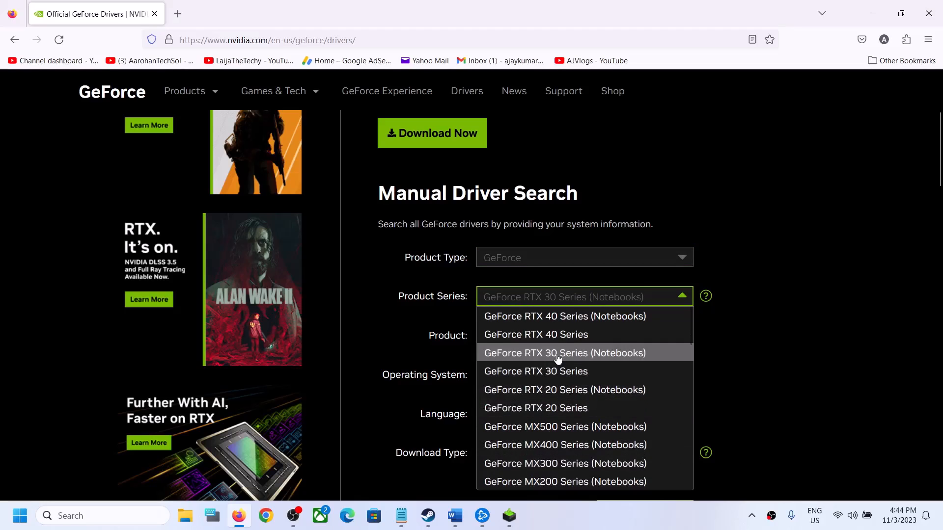
left_click(565, 353)
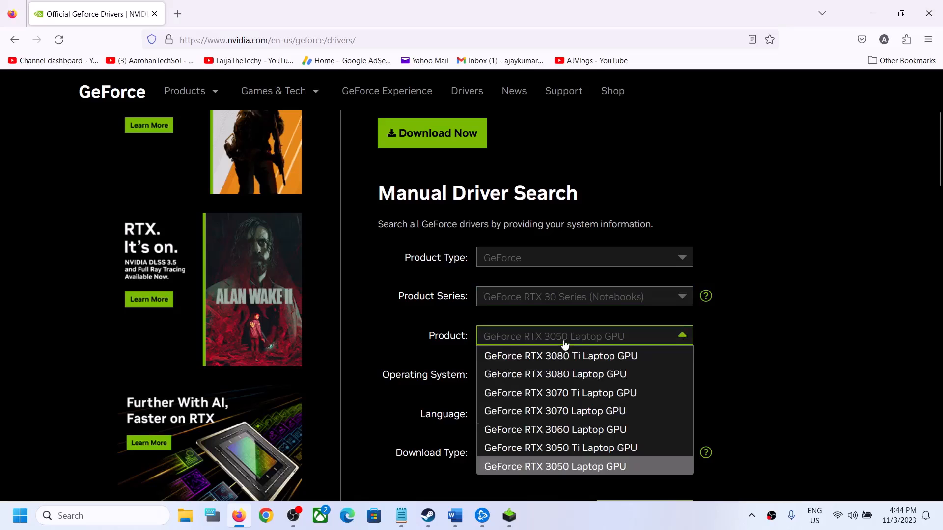
left_click(555, 467)
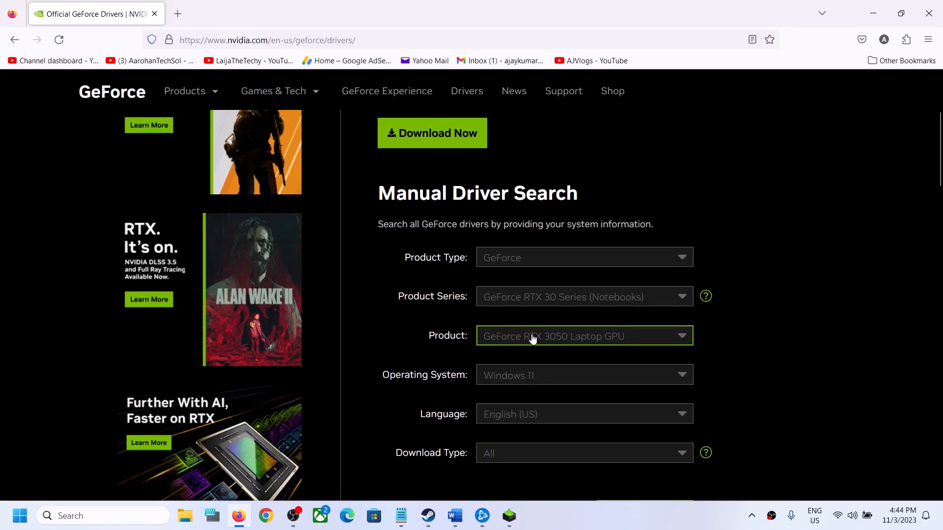
mouse_move(537, 391)
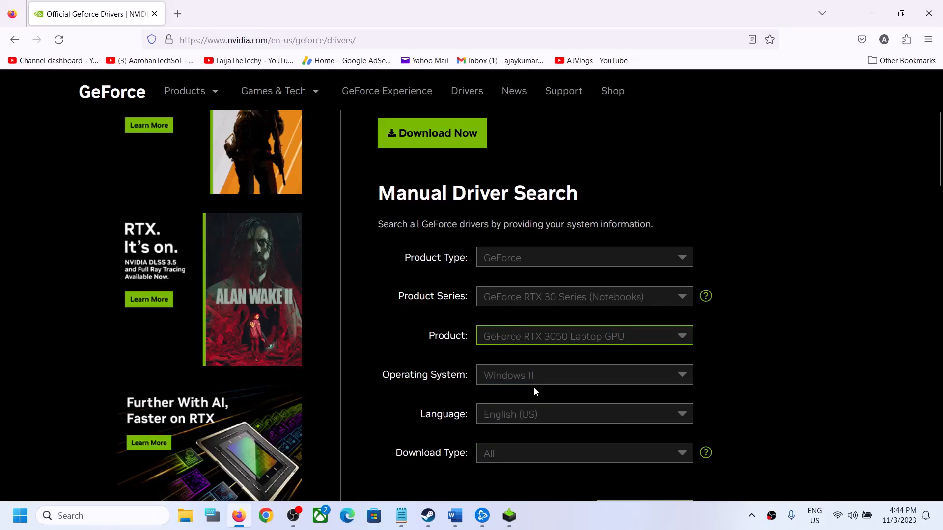
left_click(584, 375)
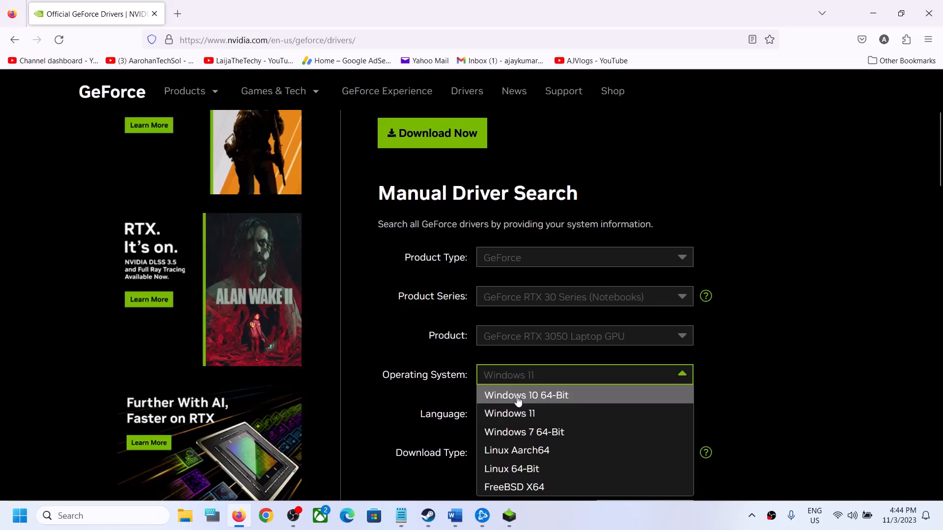
mouse_move(529, 417)
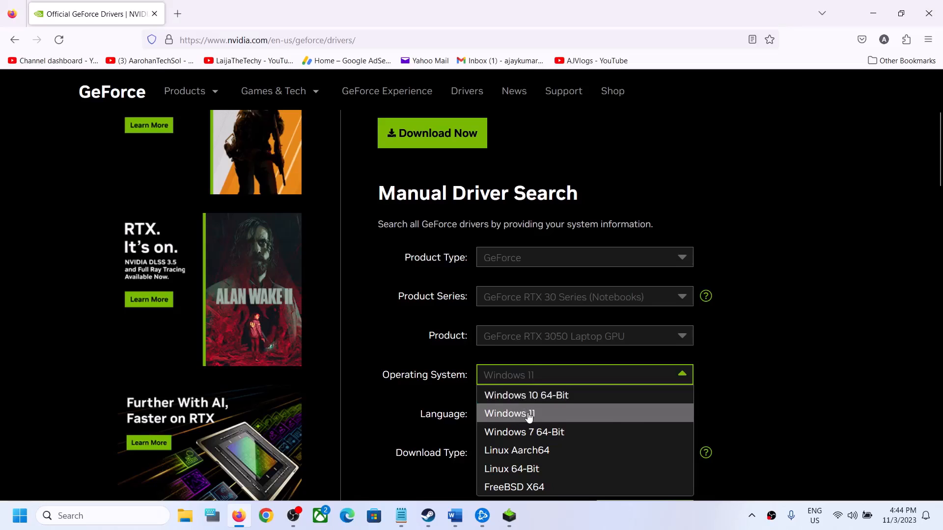
left_click(509, 414)
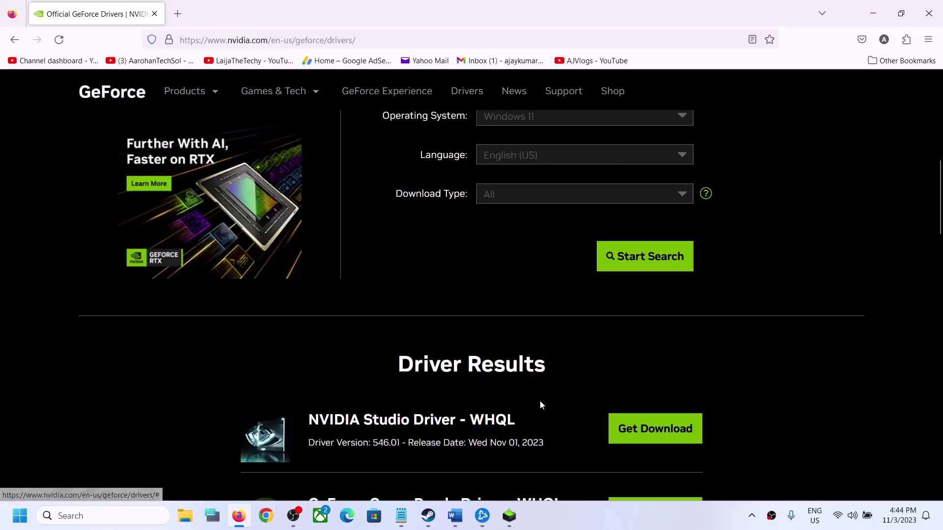
Step: Highlight the 546.01 version and download the GeForce Game Ready Driver 546.01
scroll("down", 3)
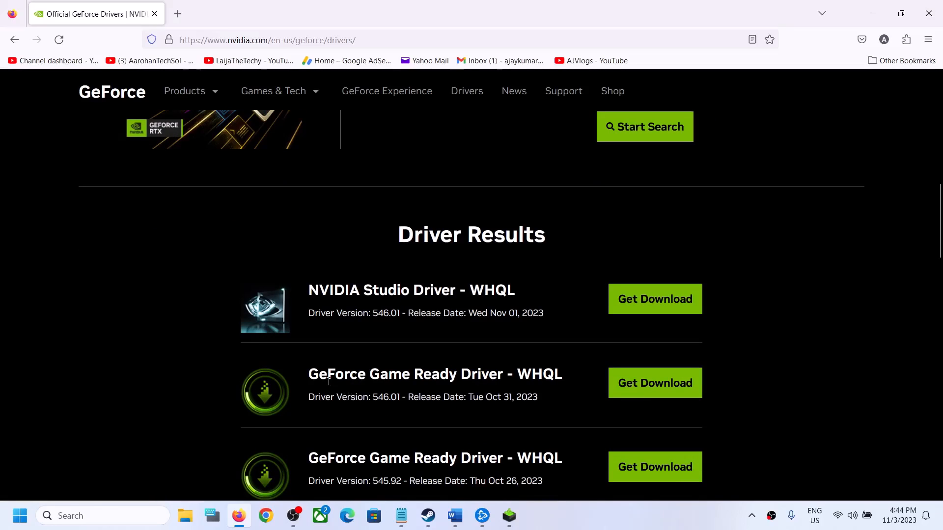
left_click_drag(308, 374, 471, 374)
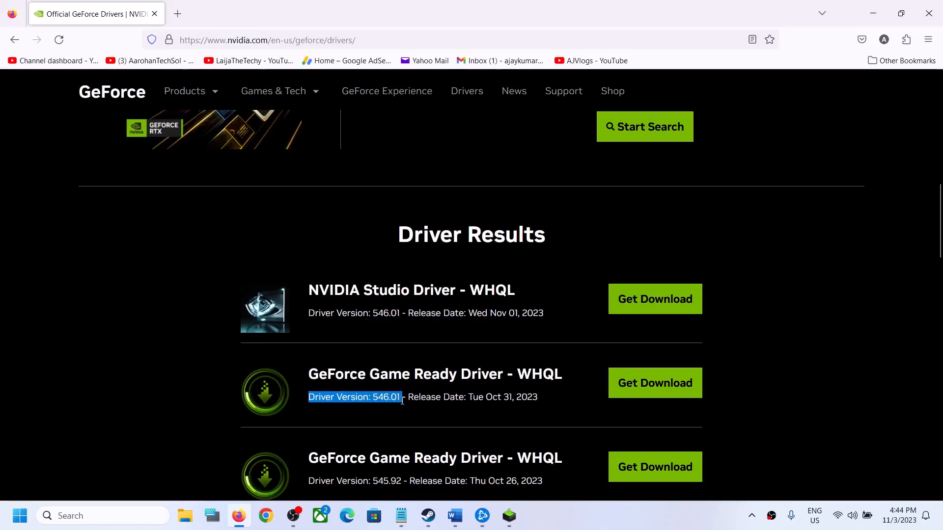
double_click(384, 289)
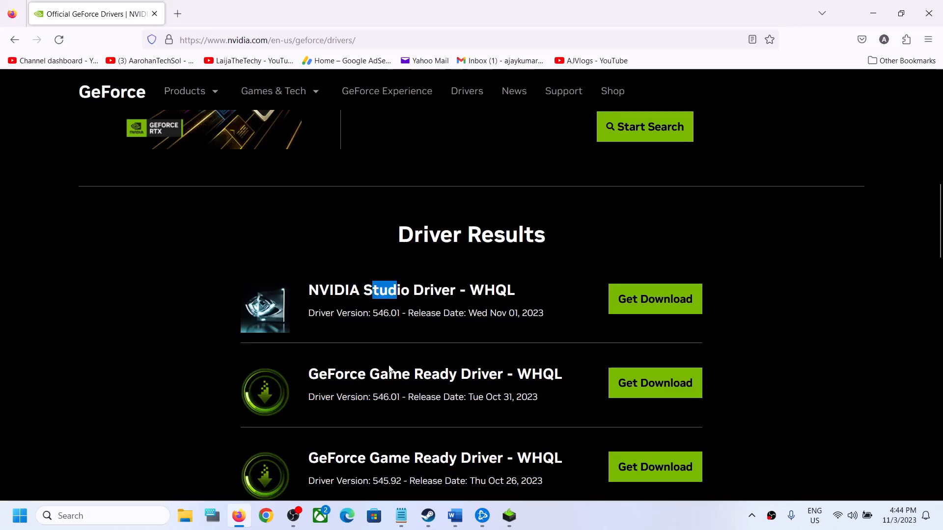
left_click_drag(309, 374, 450, 375)
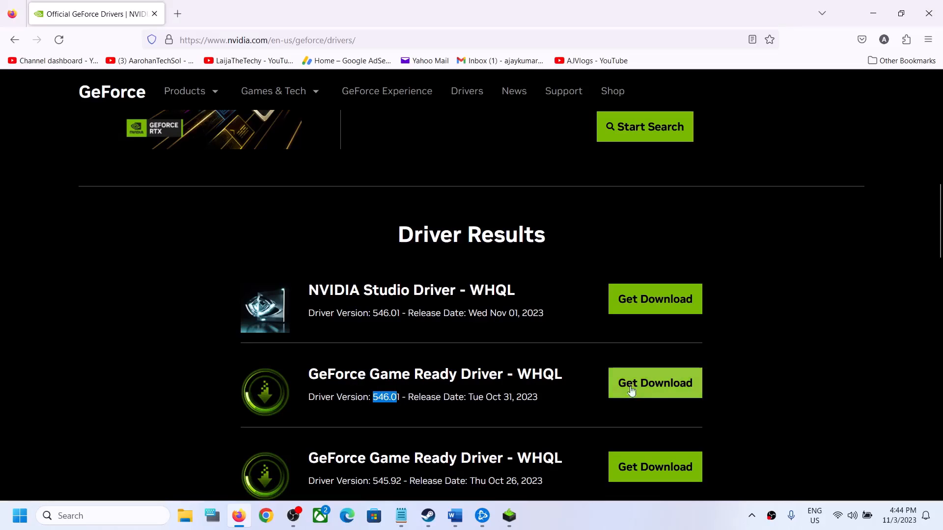
left_click(655, 383)
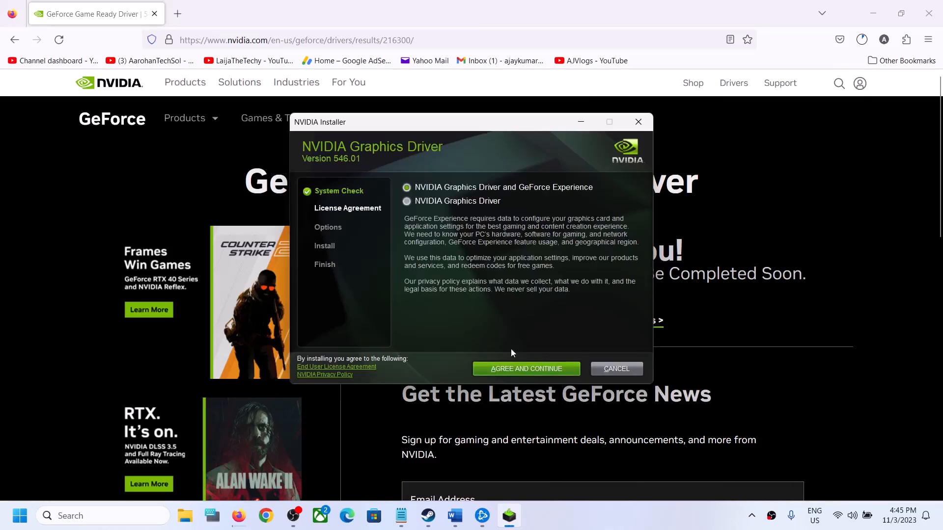
Step: Agree to the license, choose Custom (Advanced) and enable 'Perform a clean installation'
left_click(526, 368)
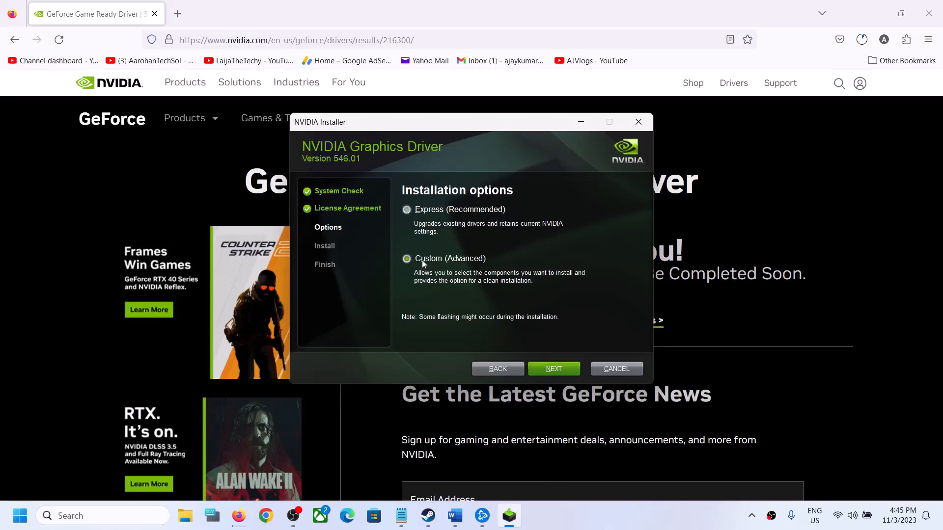
left_click(554, 368)
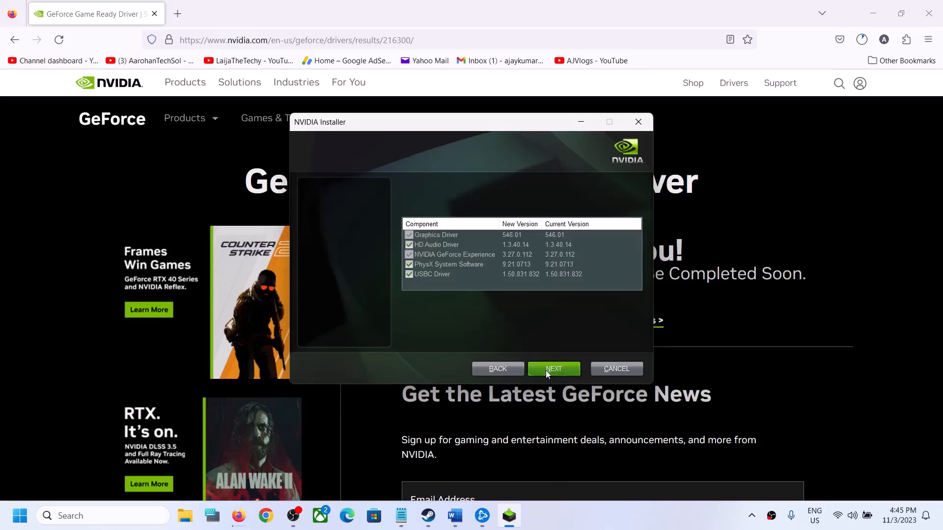
left_click(554, 369)
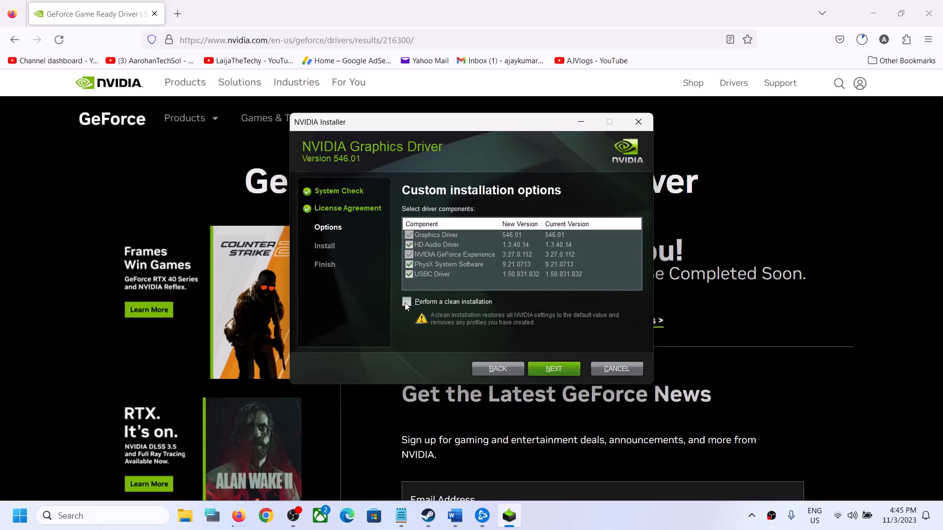
left_click(406, 303)
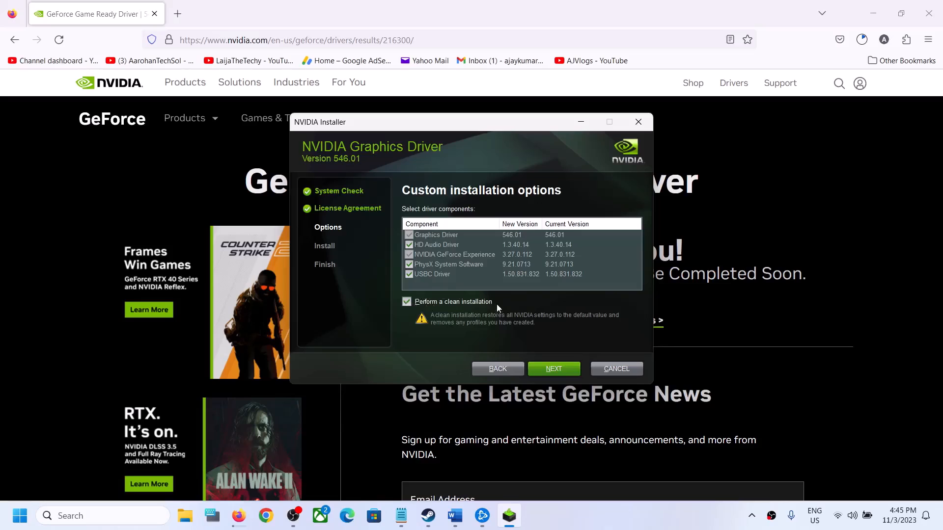
left_click(554, 369)
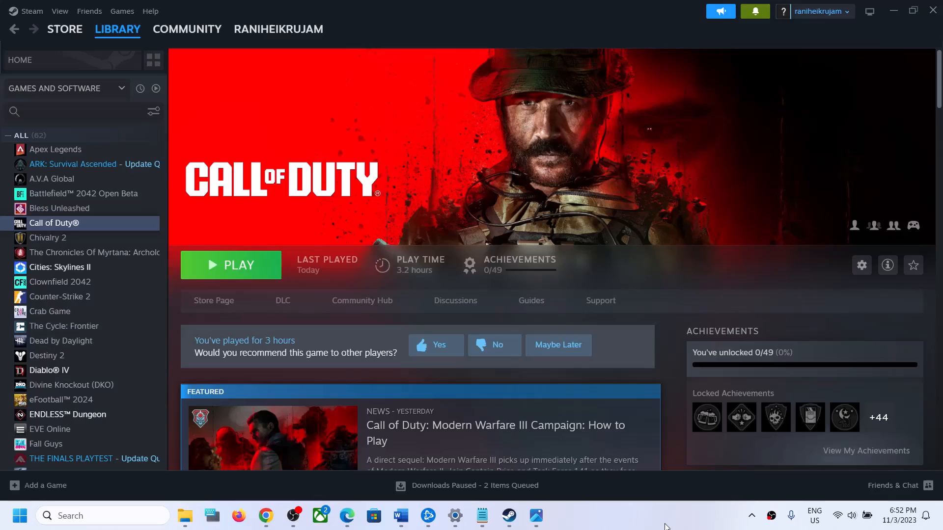
mouse_move(619, 521)
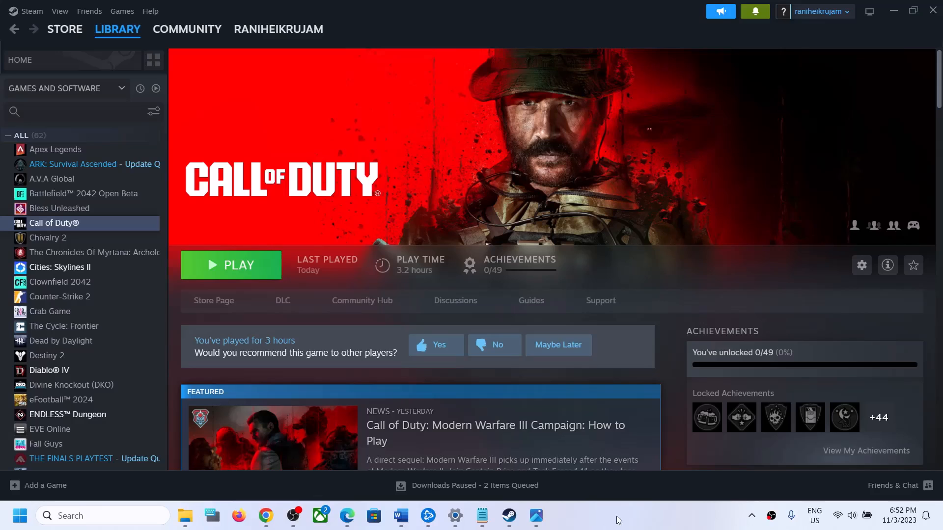